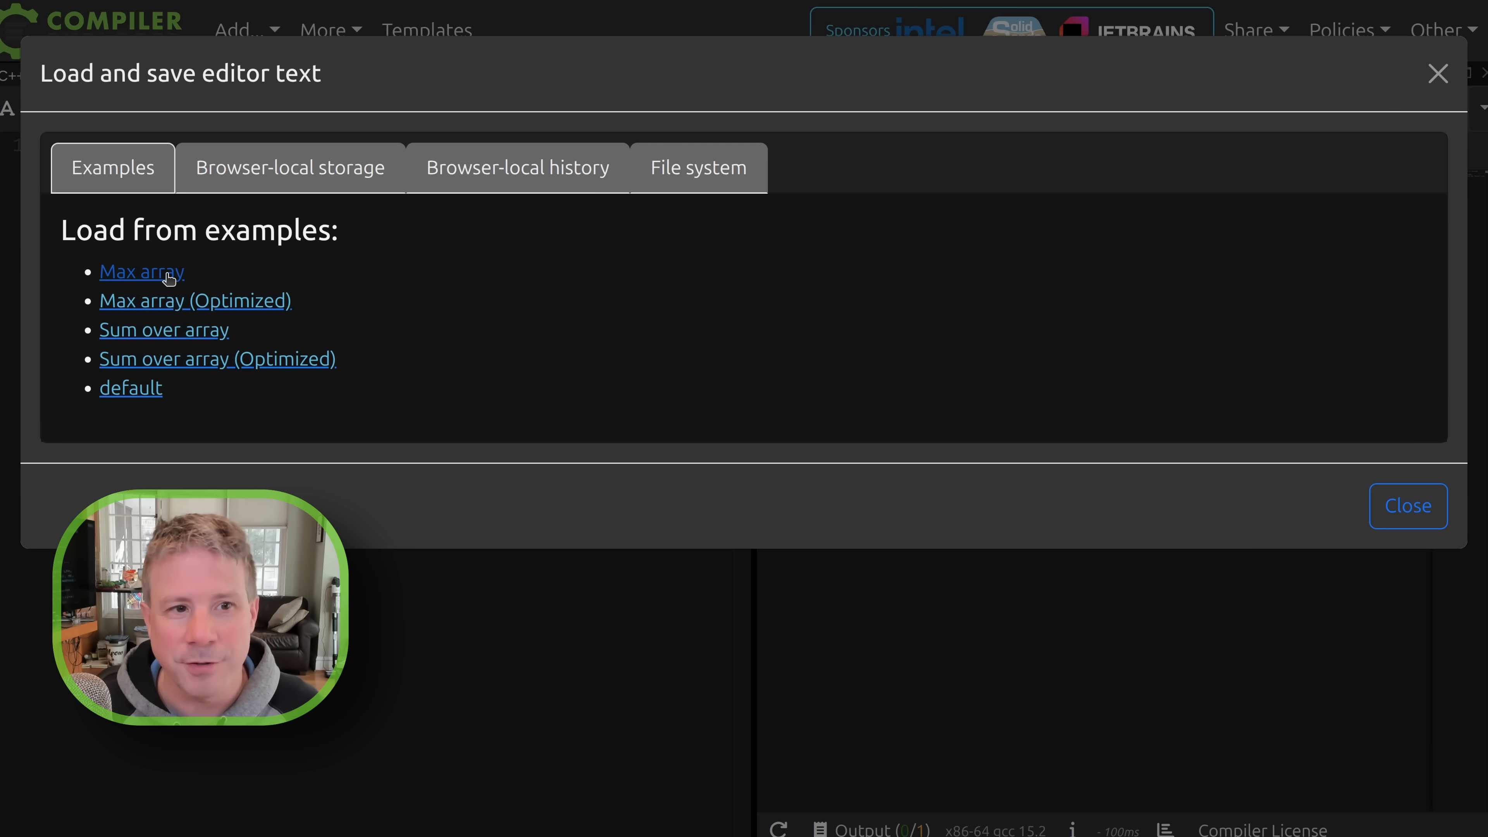
# Load the 'Max array' example so maxArray compiles with x86-64 gcc 15.2
pyautogui.click(140, 271)
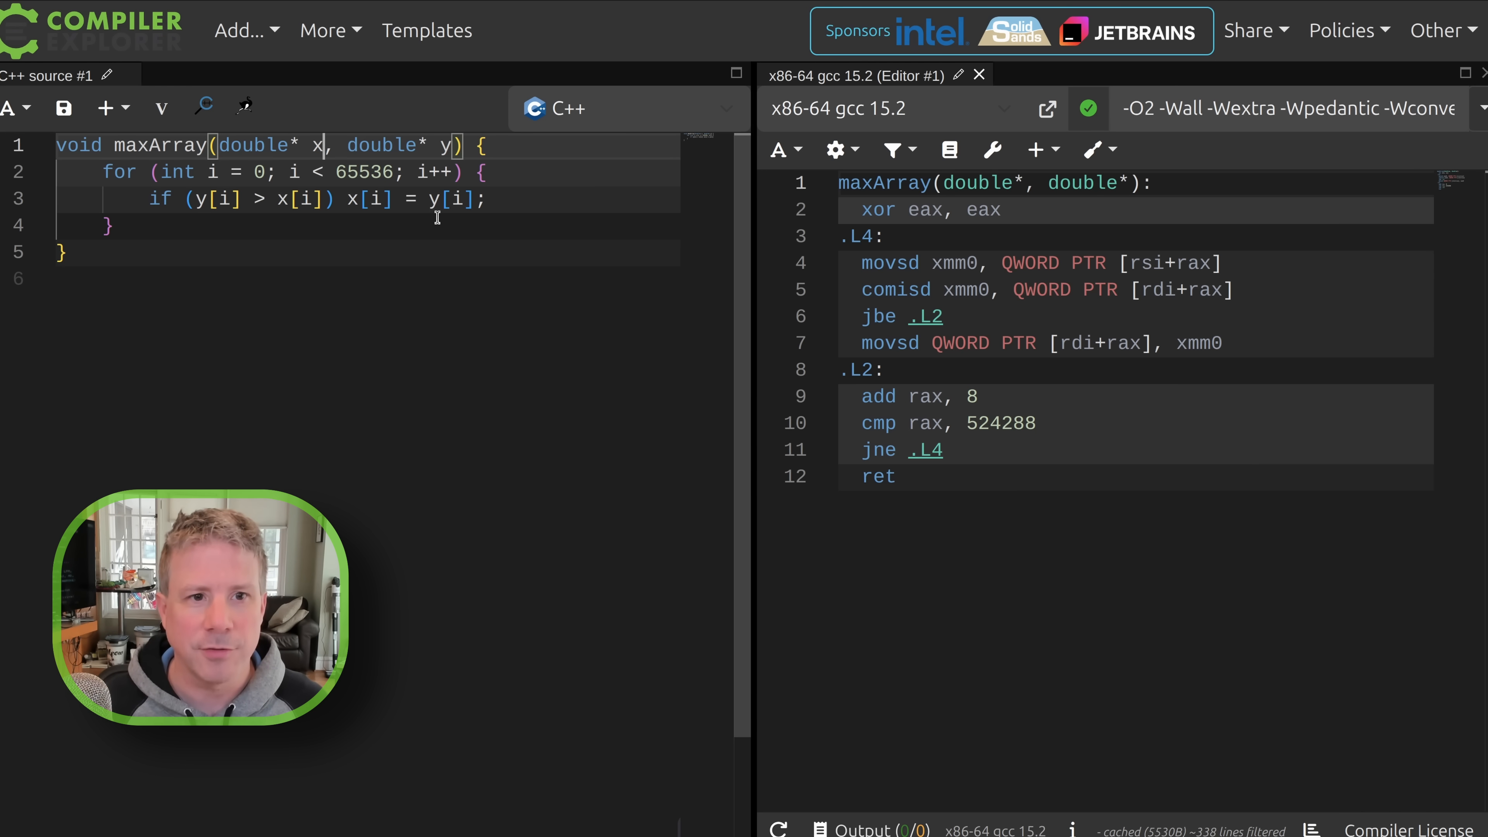
# Make maxArray's second parameter 'const double* y'
pyautogui.write('const')
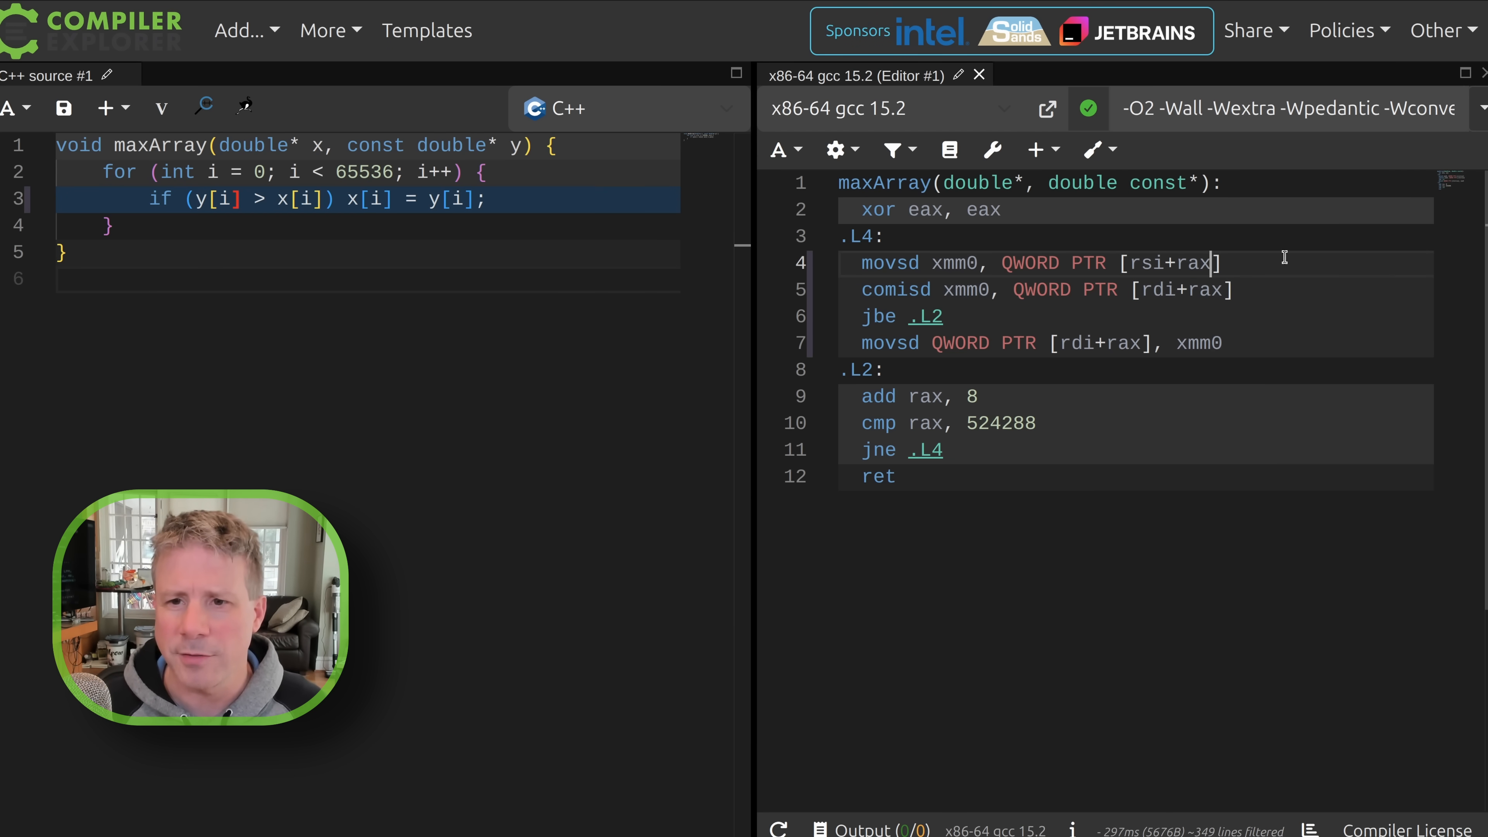
pyautogui.doubleClick(1145, 263)
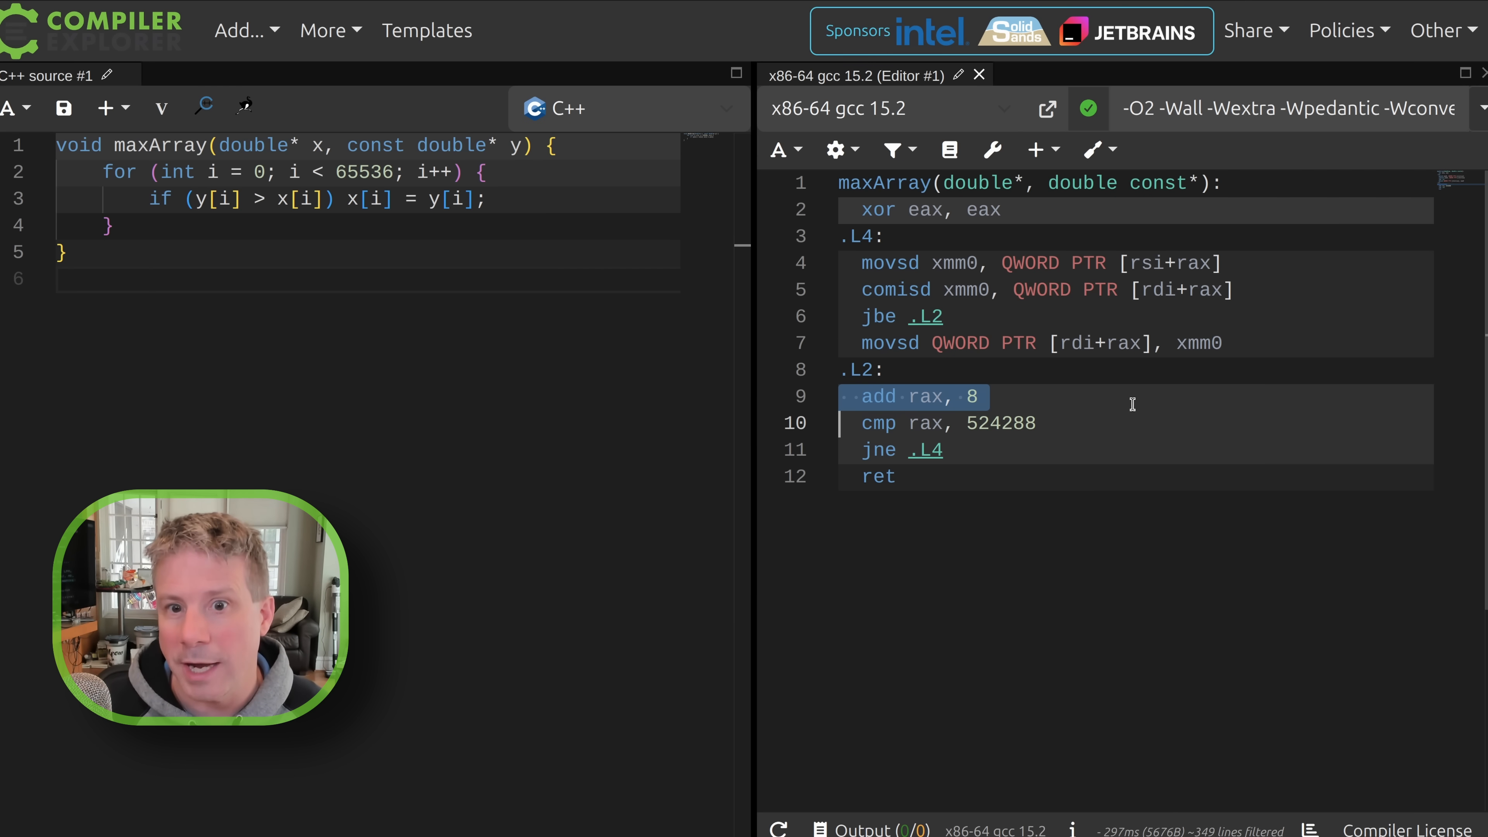
# Begin editing the gcc compiler options to change -O2 to -O3
pyautogui.click(955, 263)
pyautogui.write('3')
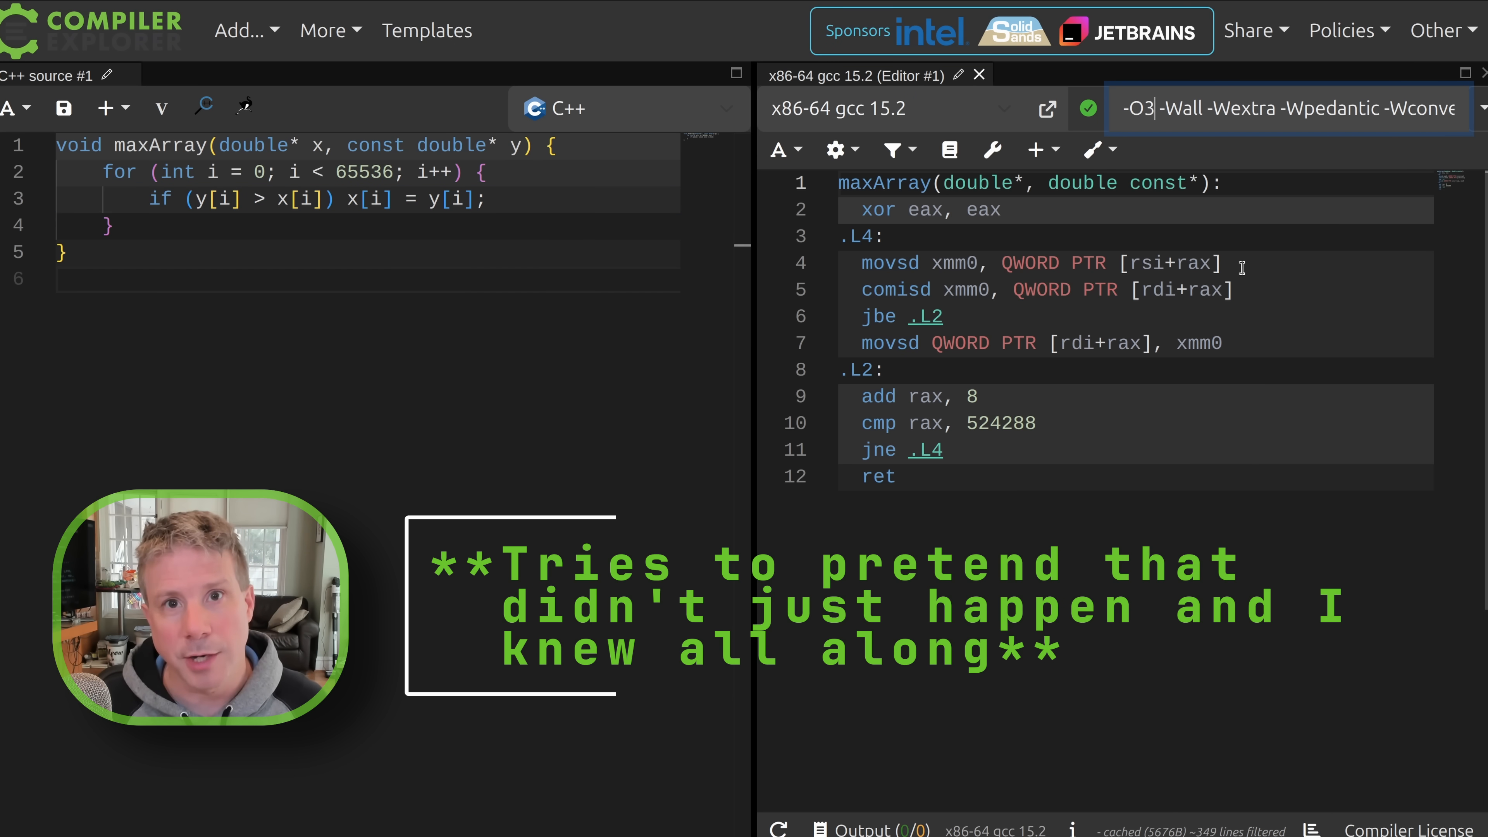
# Add -march=skylake after -O3 and recompile into a vectorized AVX ymm loop
pyautogui.write('-march=skylake')
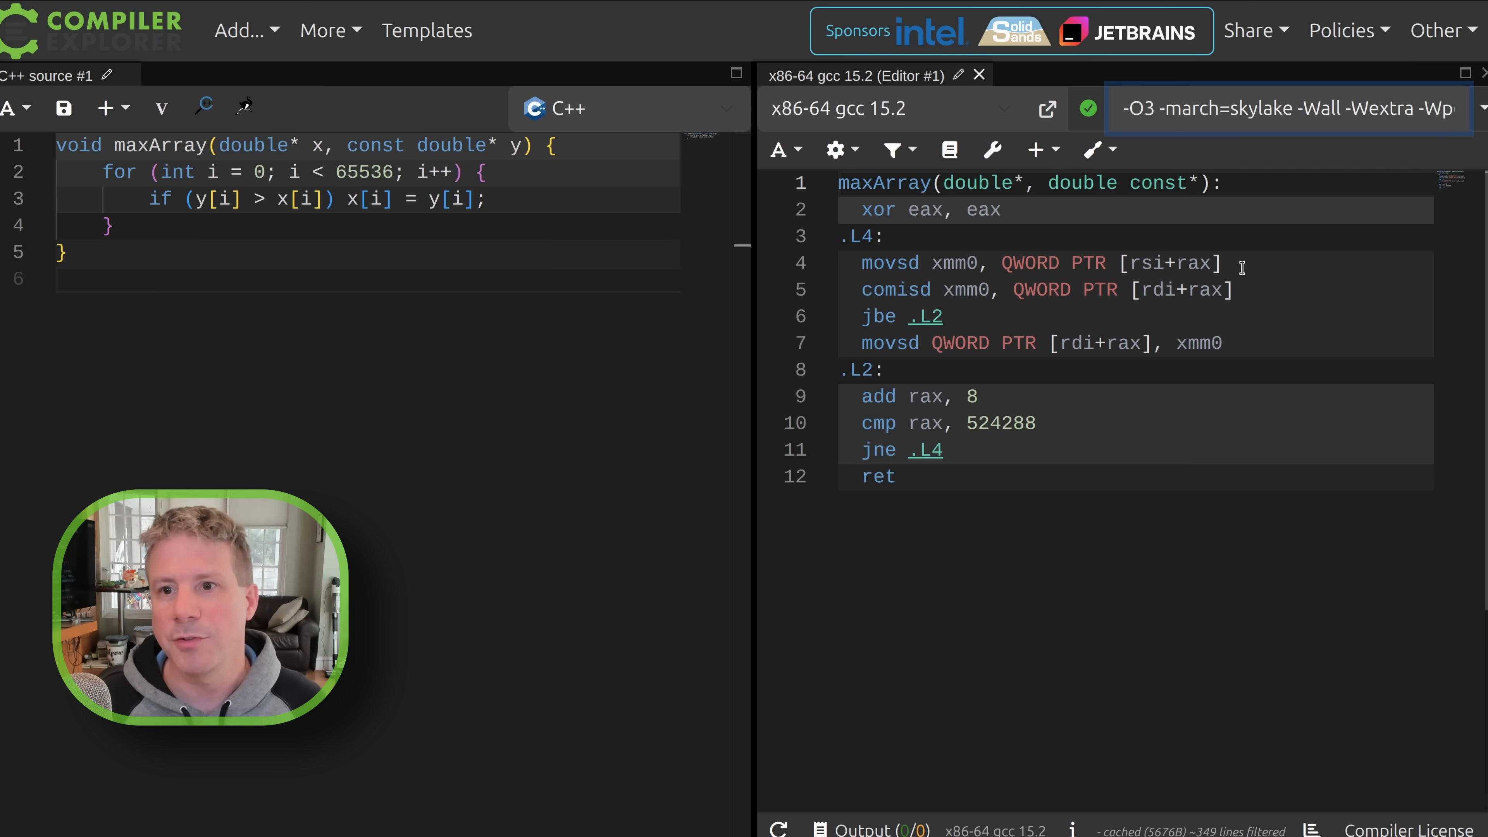
pyautogui.click(1268, 107)
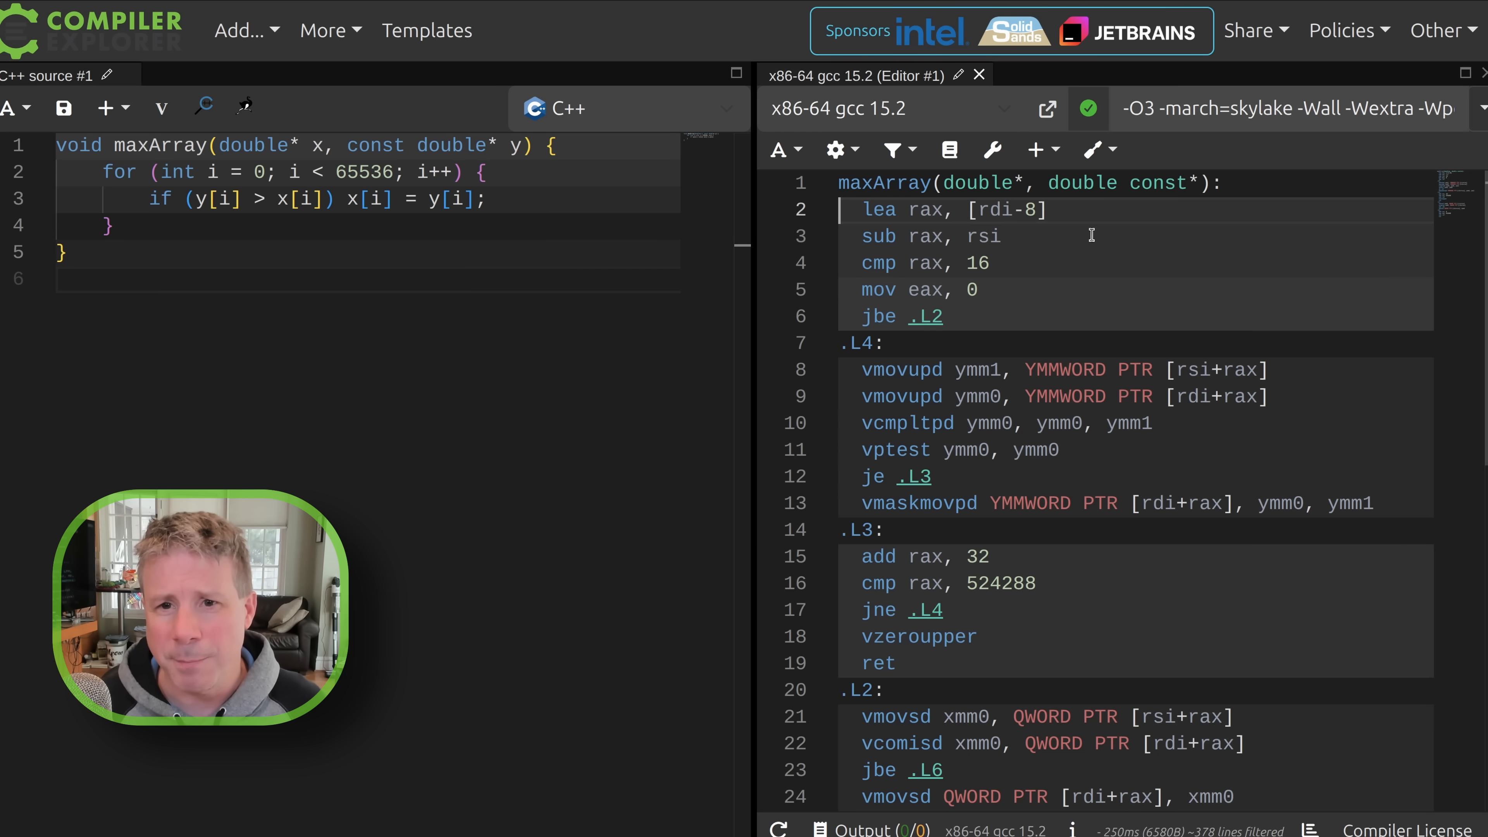
pyautogui.moveTo(859, 208); pyautogui.dragTo(954, 327)
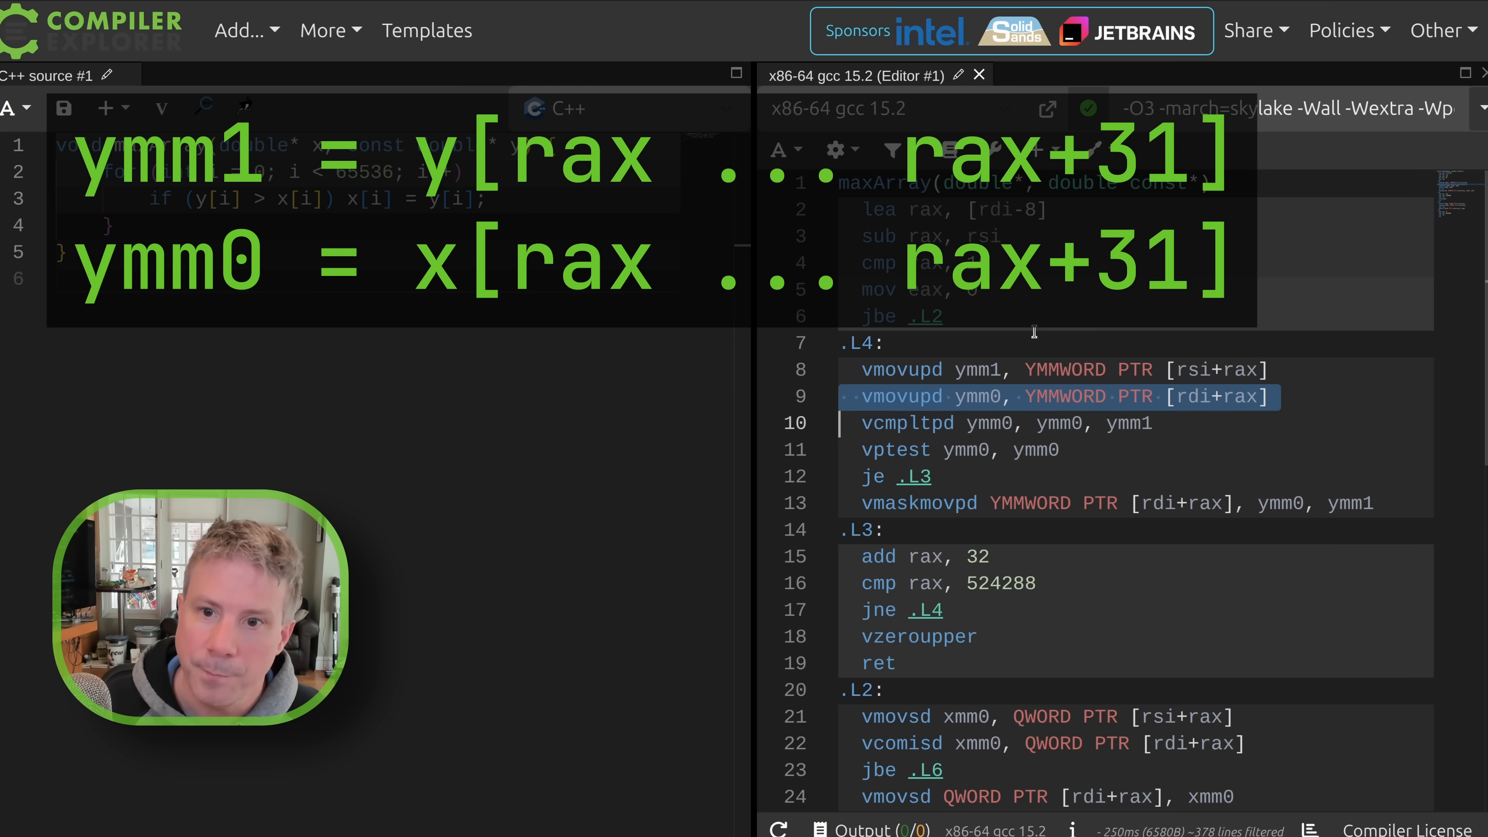
pyautogui.click(1010, 396)
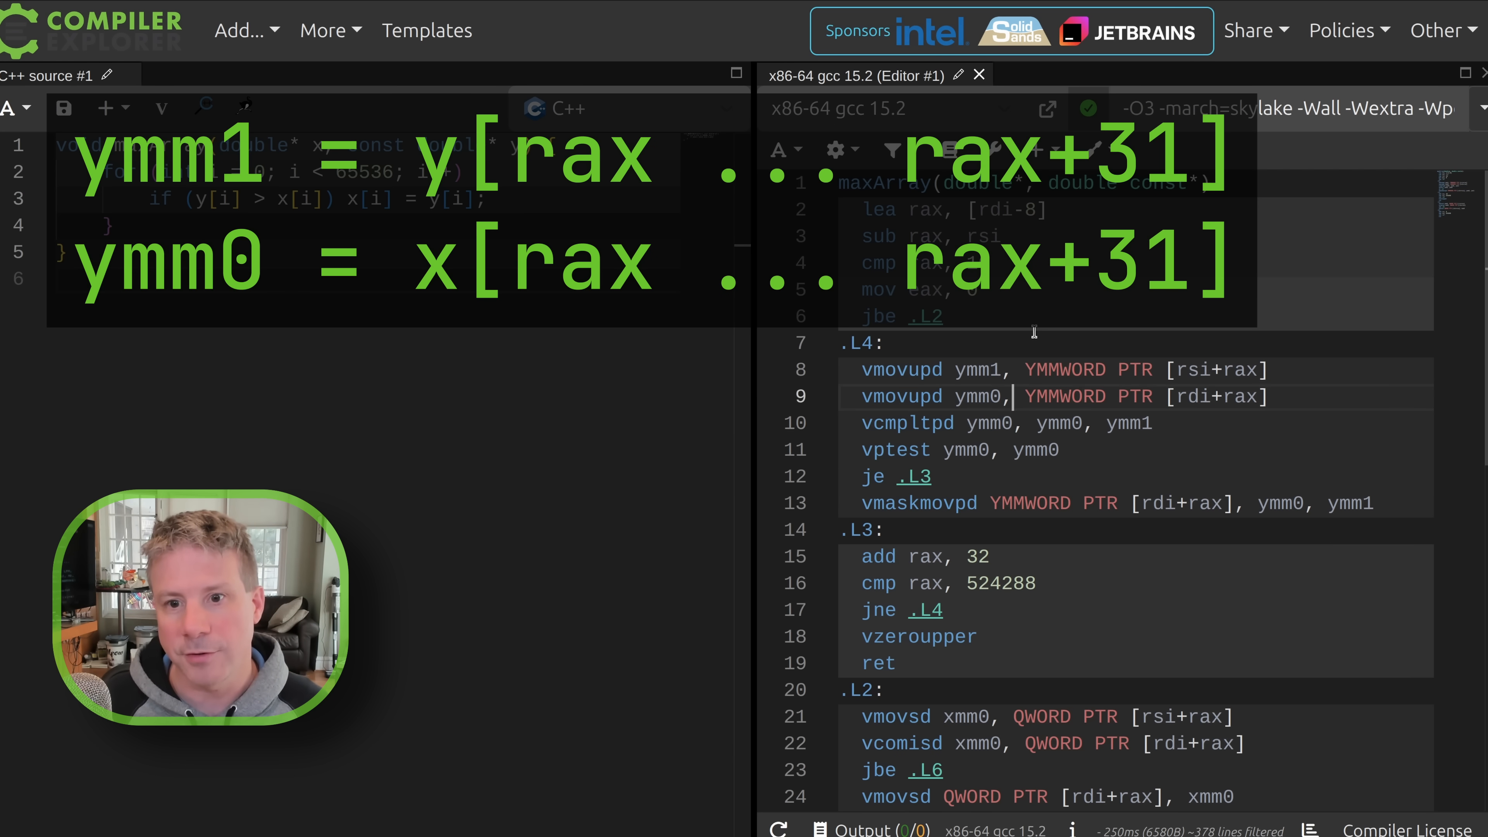
pyautogui.doubleClick(1062, 396)
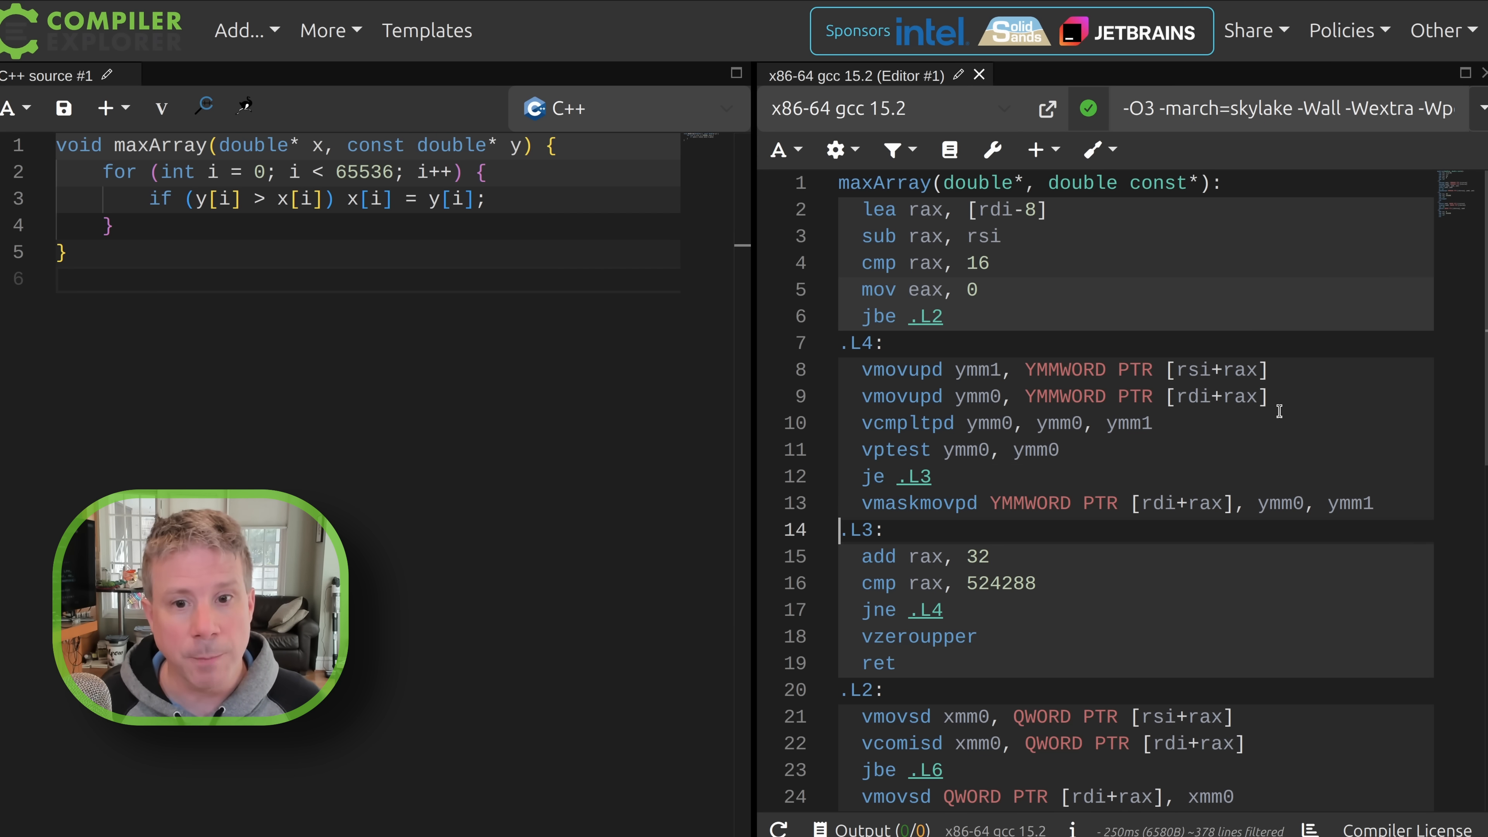
pyautogui.moveTo(844, 529); pyautogui.dragTo(1034, 583)
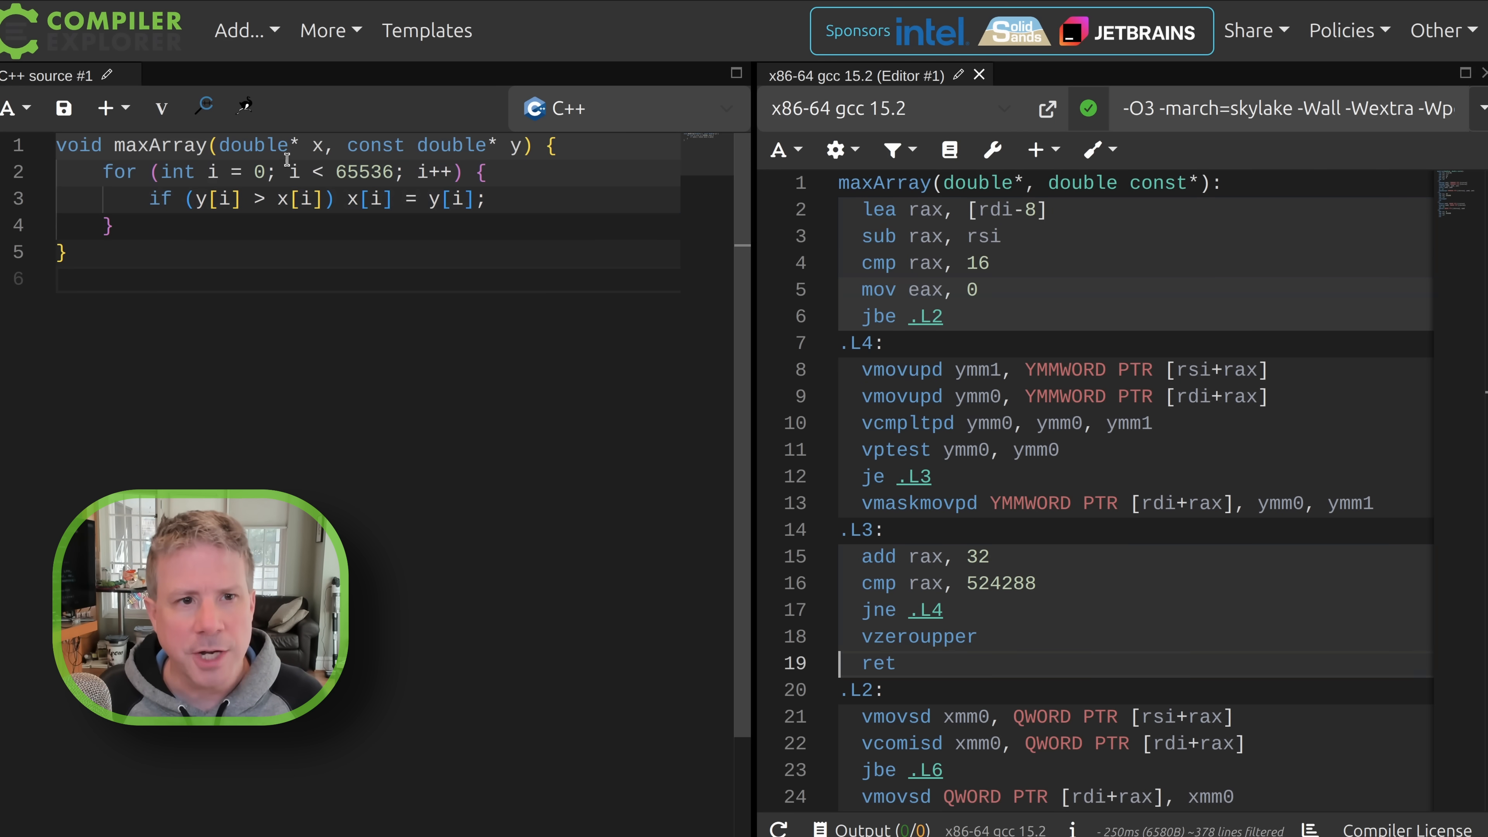
pyautogui.write('float')
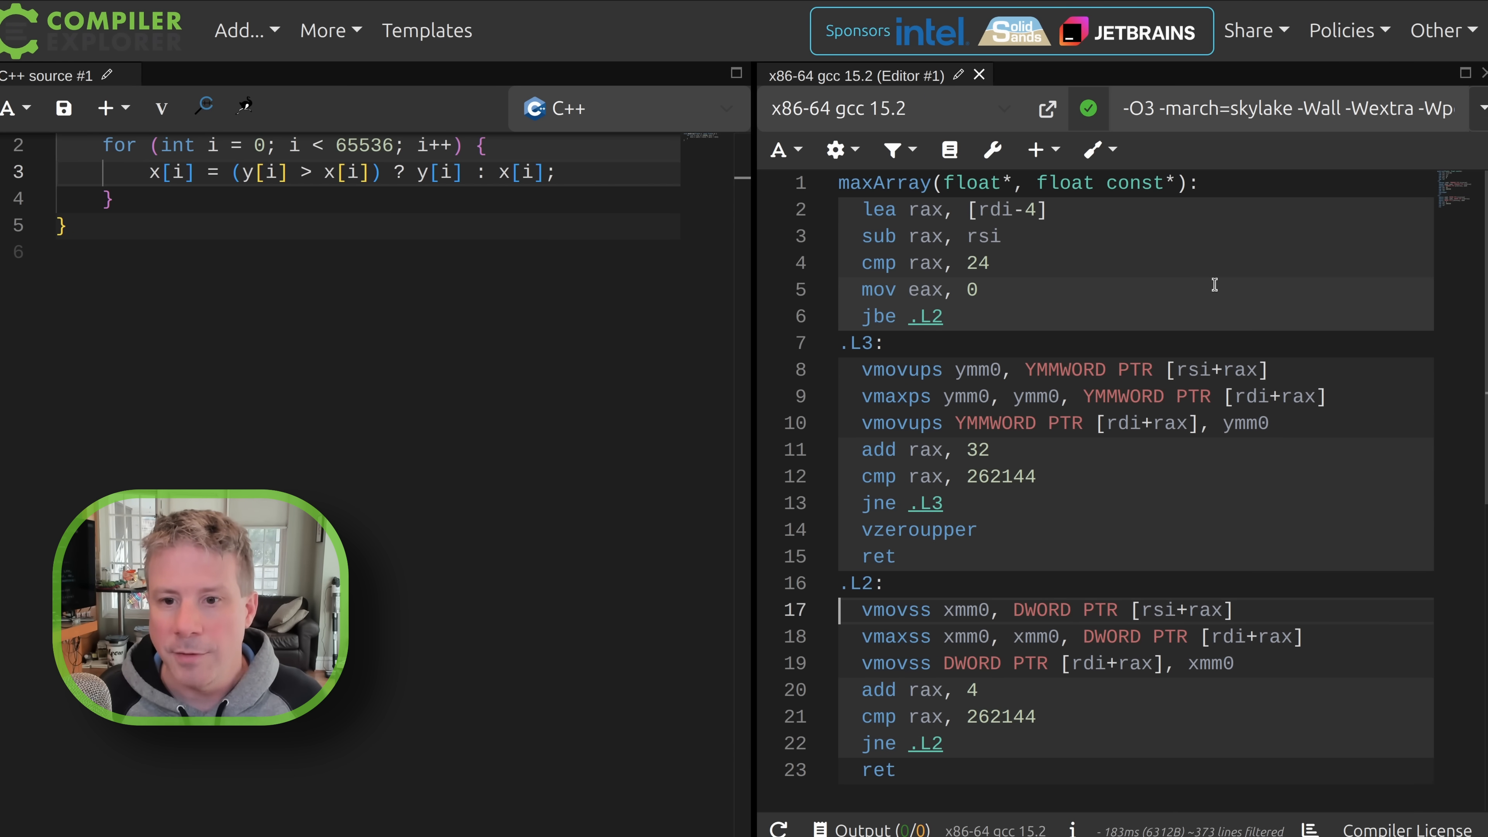
# Highlight the scalar vmaxss remainder-loop lines in the assembly output
pyautogui.moveTo(861, 609); pyautogui.dragTo(1233, 664)
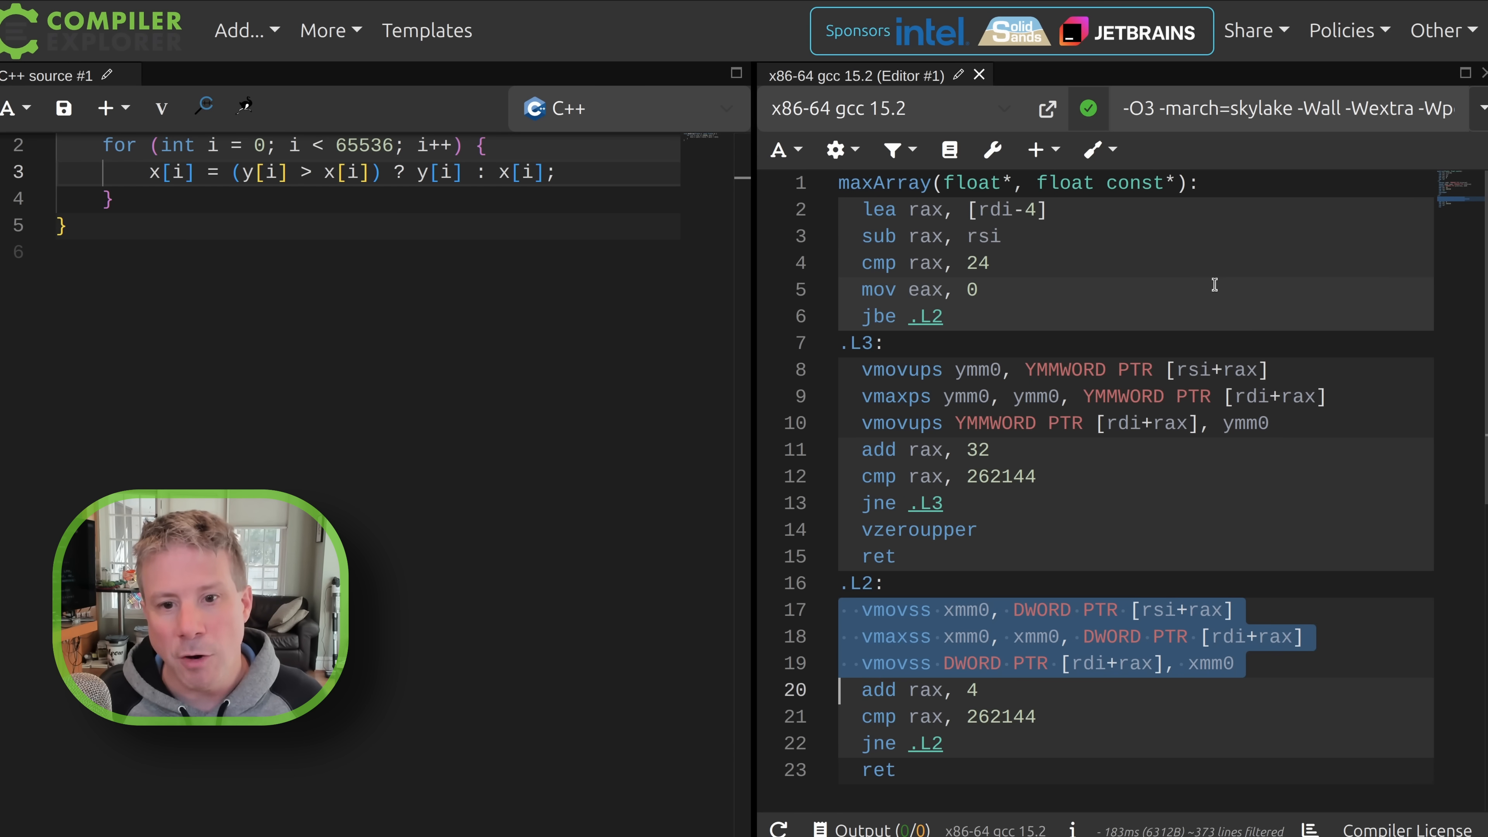